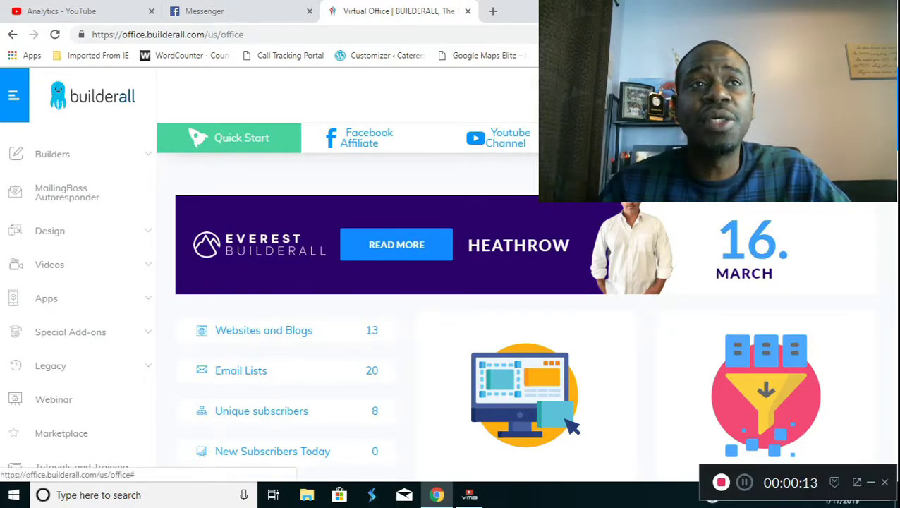
Step: Expand Builders > Drag and Drop Pixel Perfect and browse its Sales Funnels templates
{"action": "left_click", "coordinate": [53, 154]}
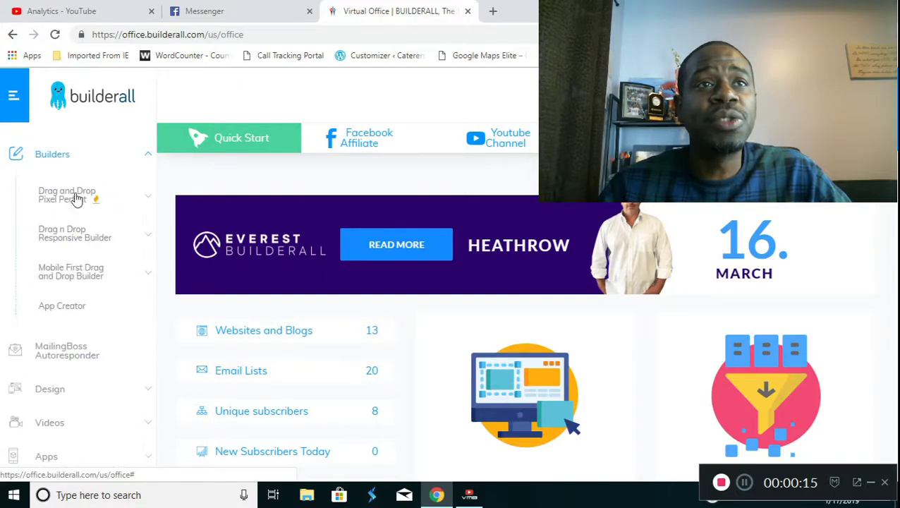
{"action": "left_click", "coordinate": [67, 194]}
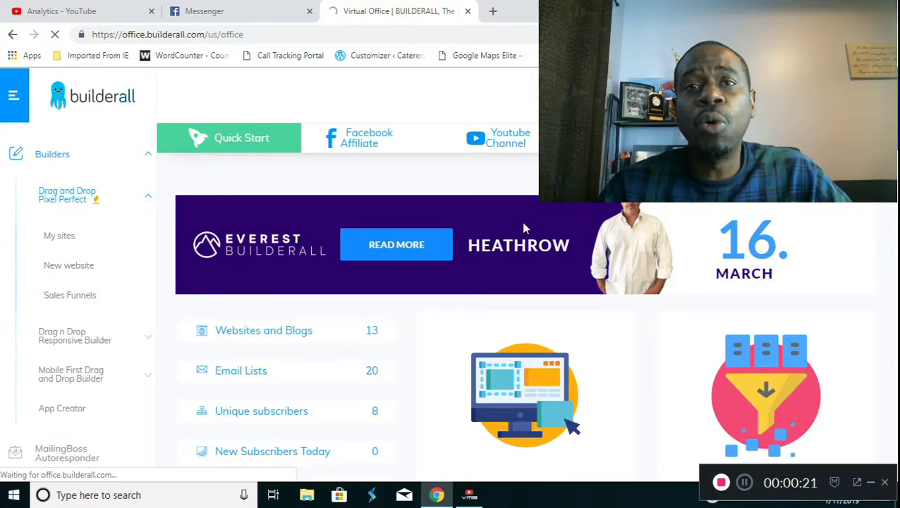
{"action": "left_click", "coordinate": [70, 295]}
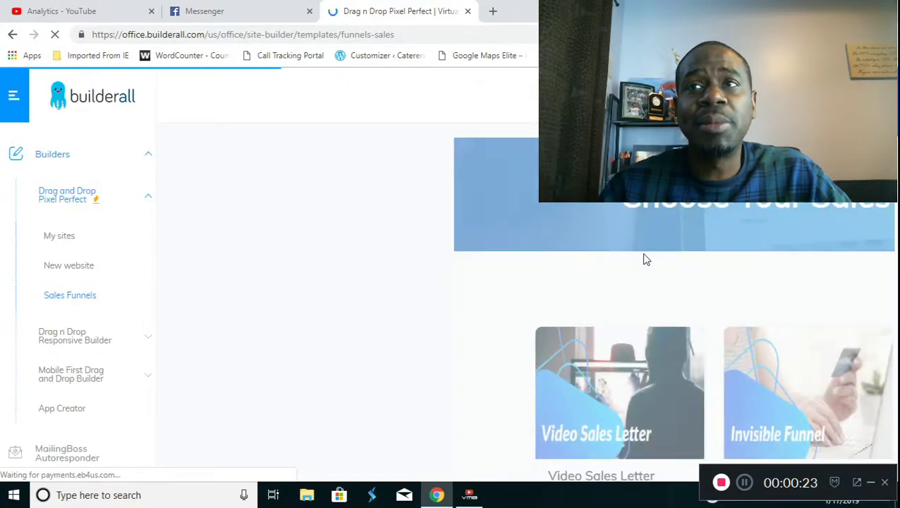
{"action": "scroll", "scroll_direction": "down", "scroll_amount": 3}
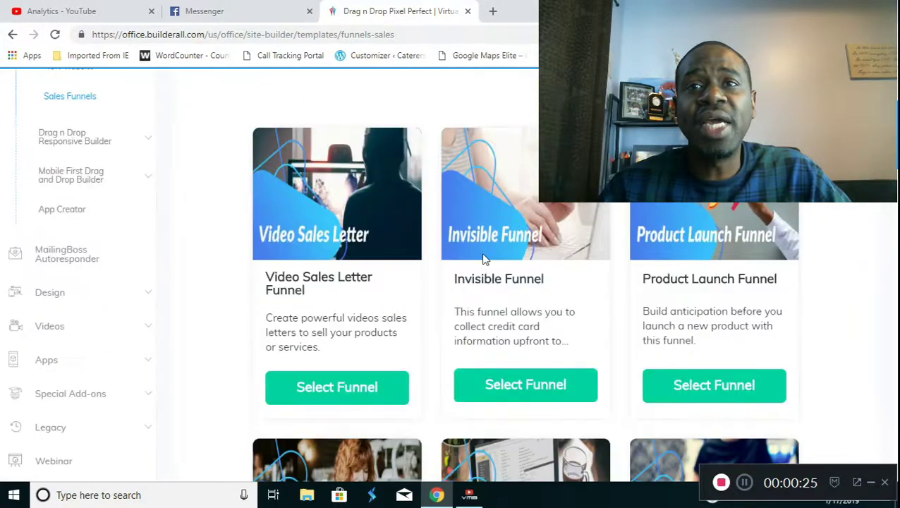
{"action": "scroll", "scroll_direction": "down", "scroll_amount": 3}
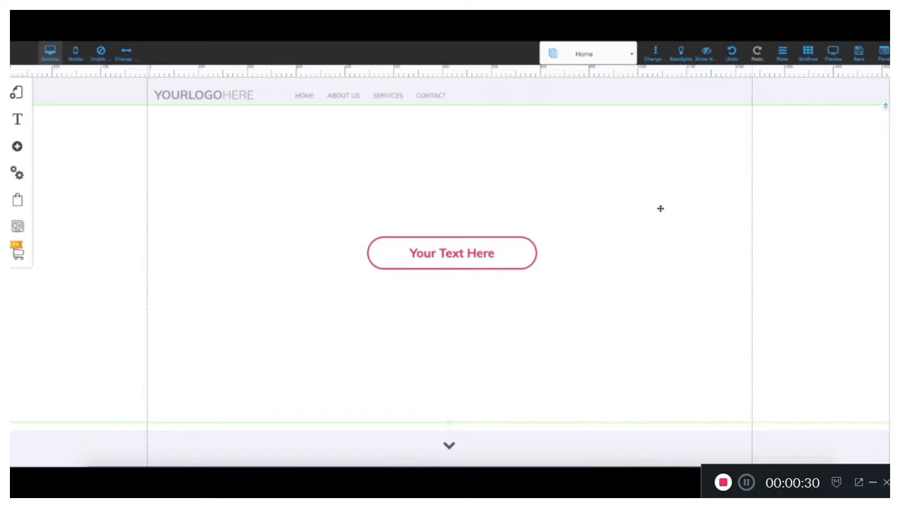
{"action": "mouse_move", "coordinate": [684, 469]}
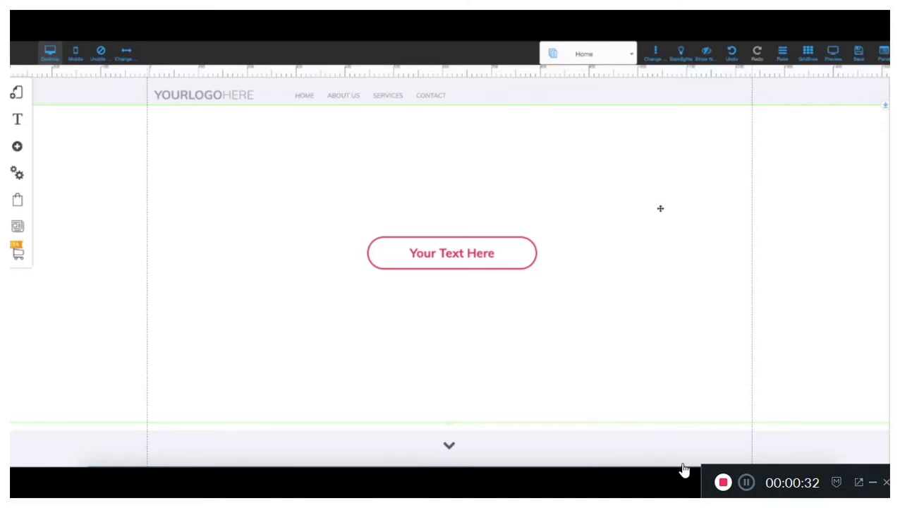
Step: Preview the contact_1 form page, then return to Home and open the Your Text Here button settings
{"action": "left_click", "coordinate": [586, 54]}
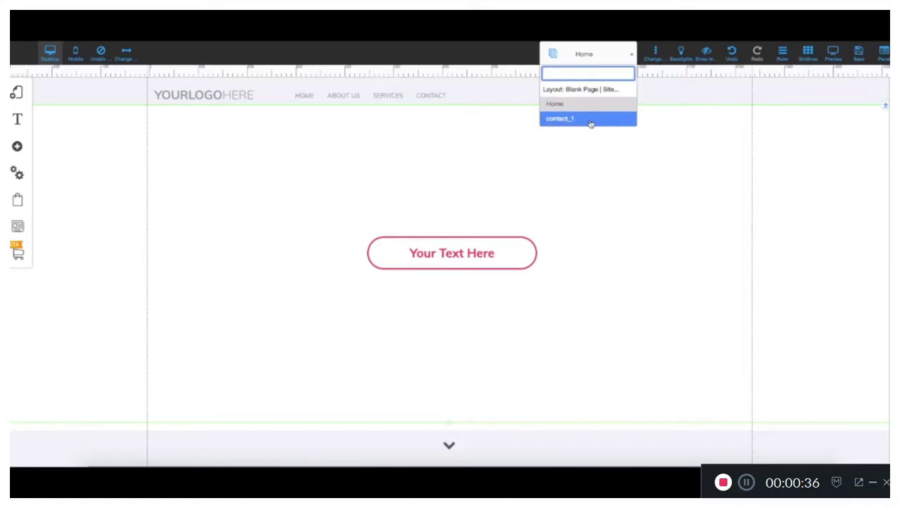
{"action": "left_click", "coordinate": [560, 118]}
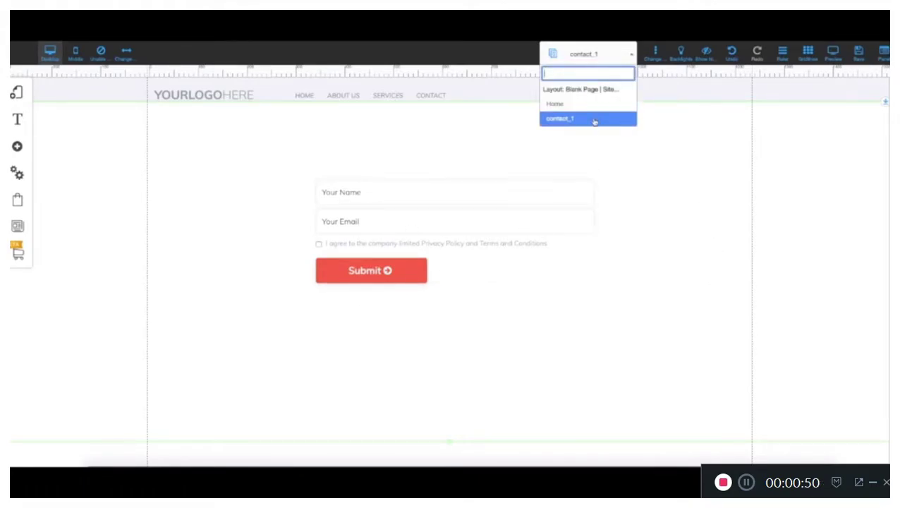
{"action": "left_click", "coordinate": [555, 103]}
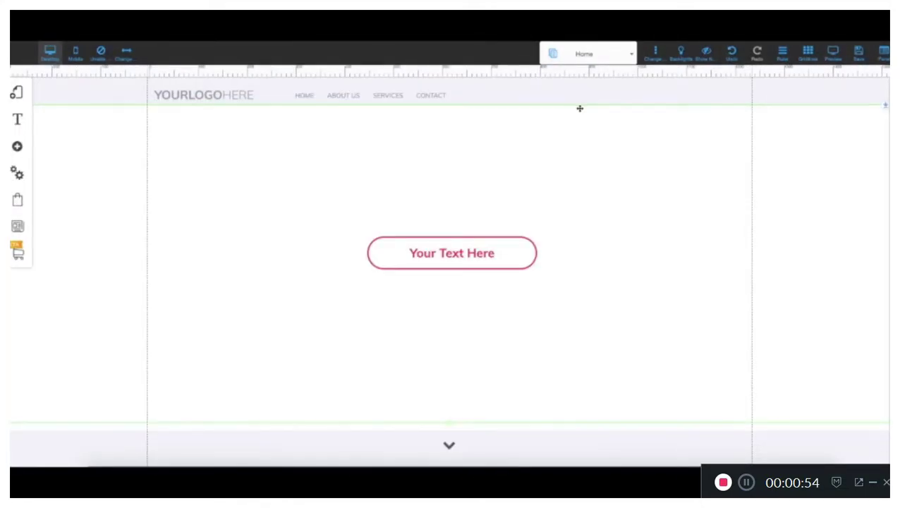
{"action": "left_click", "coordinate": [452, 253]}
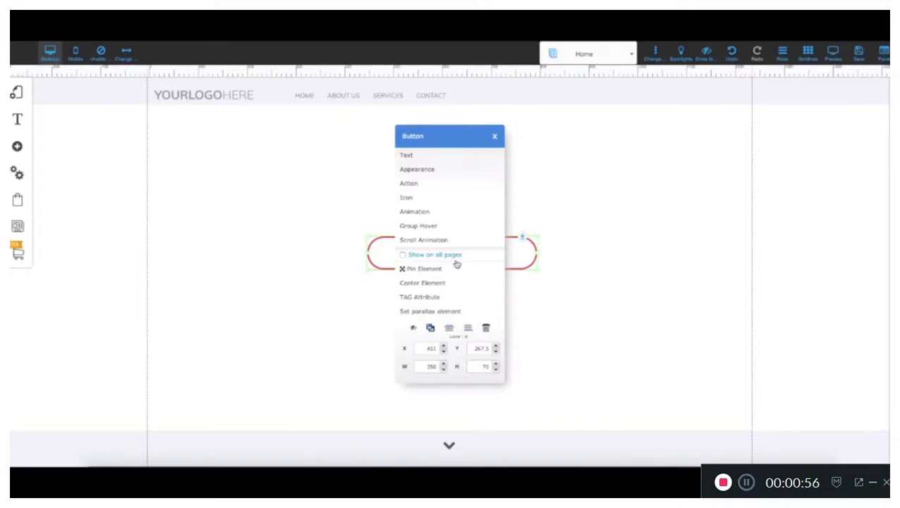
Step: Check the button's Web link address, close the dialog, and exit to My sites
{"action": "left_click", "coordinate": [408, 184]}
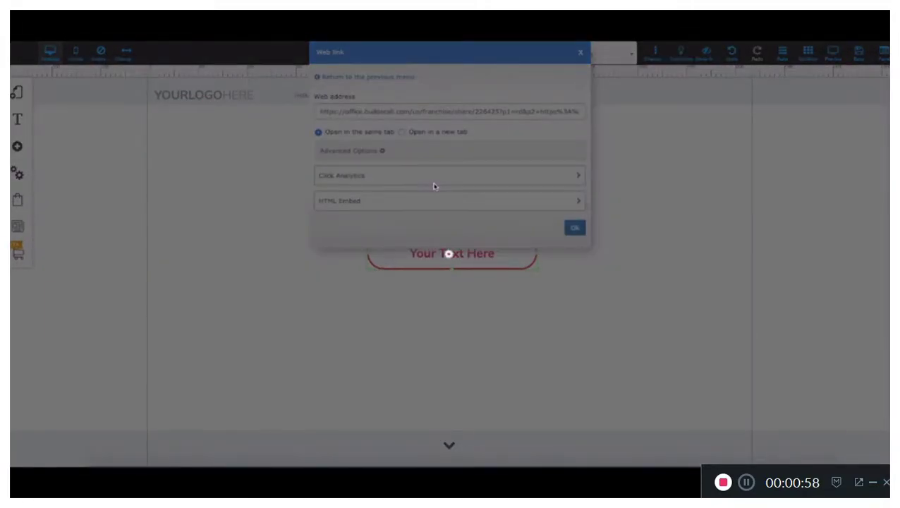
{"action": "left_click", "coordinate": [448, 112]}
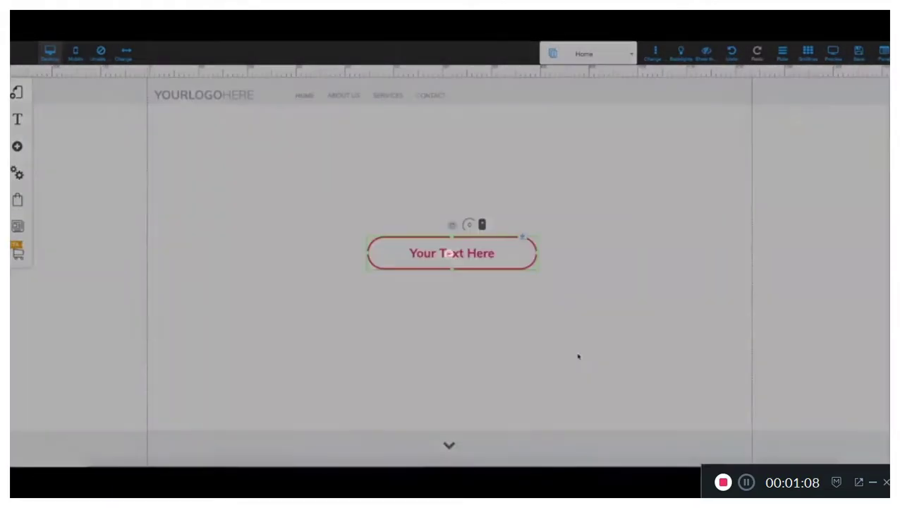
{"action": "left_click", "coordinate": [858, 52]}
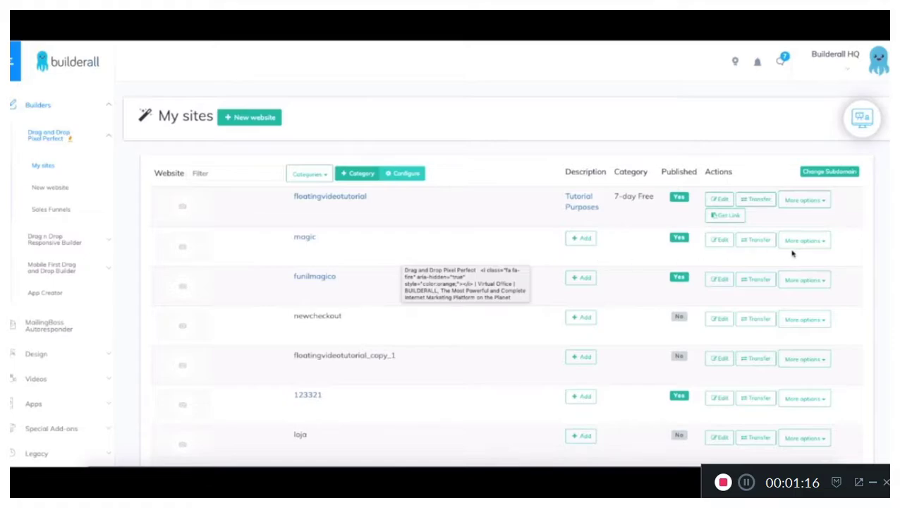
Step: Open the magic site's published link from the My sites list
{"action": "left_click", "coordinate": [803, 240]}
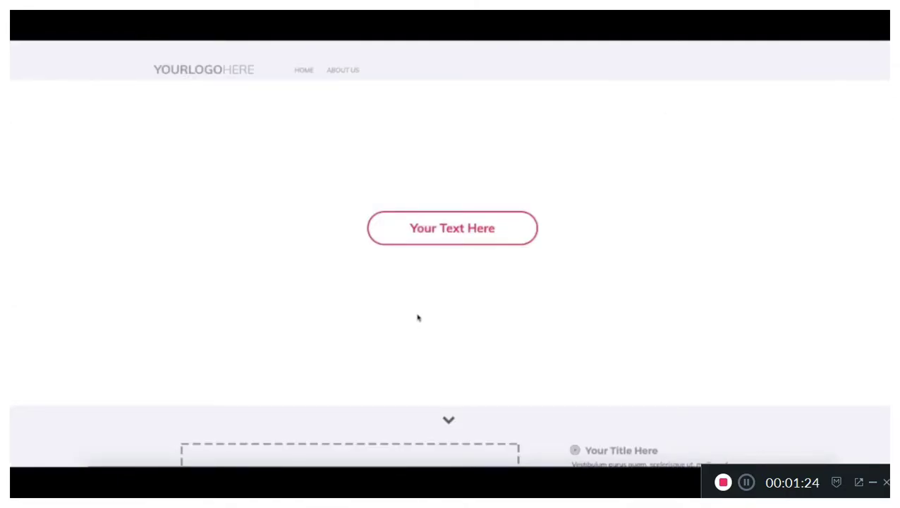
{"action": "mouse_move", "coordinate": [486, 333]}
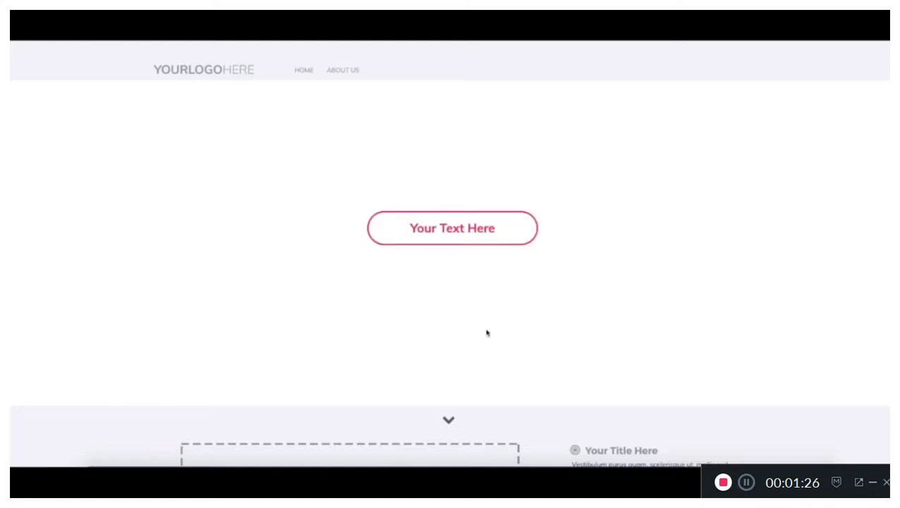
{"action": "mouse_move", "coordinate": [512, 313]}
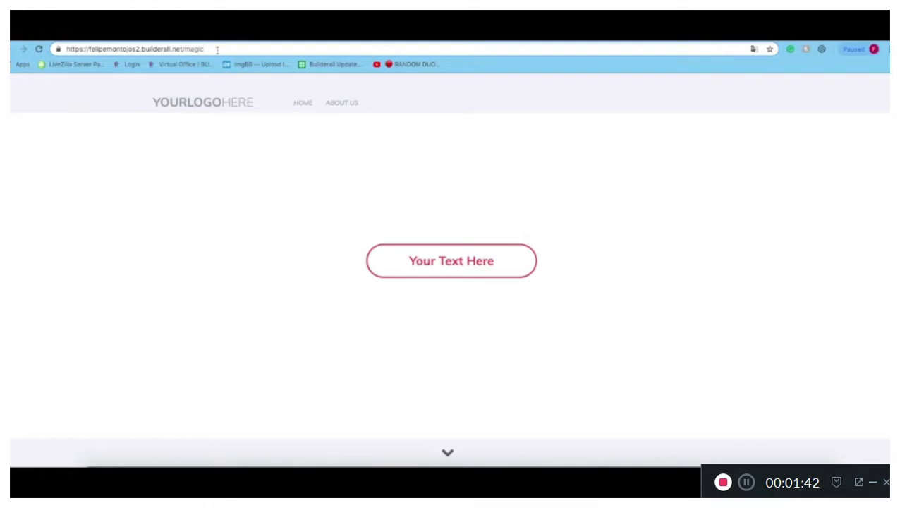
Step: Append 'contact' after /magic/ in the live site's web address
{"action": "left_click", "coordinate": [142, 49]}
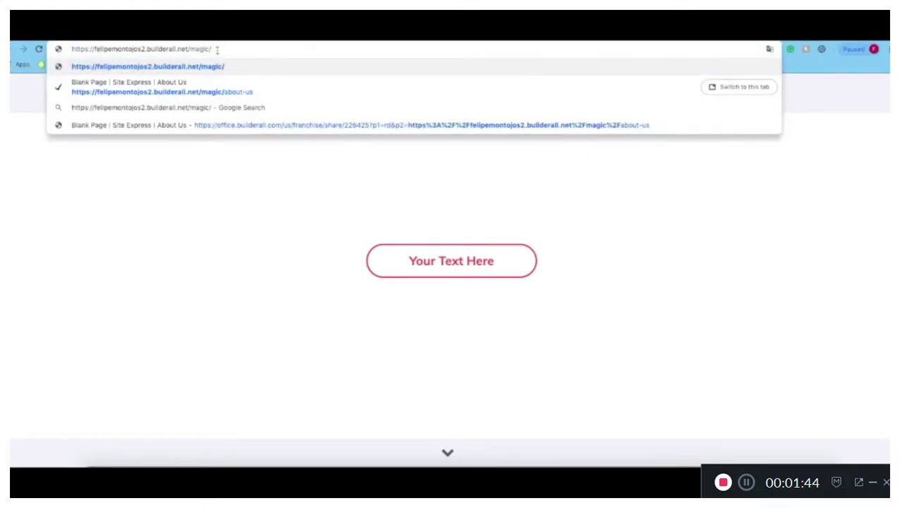
{"action": "type", "text": "contact"}
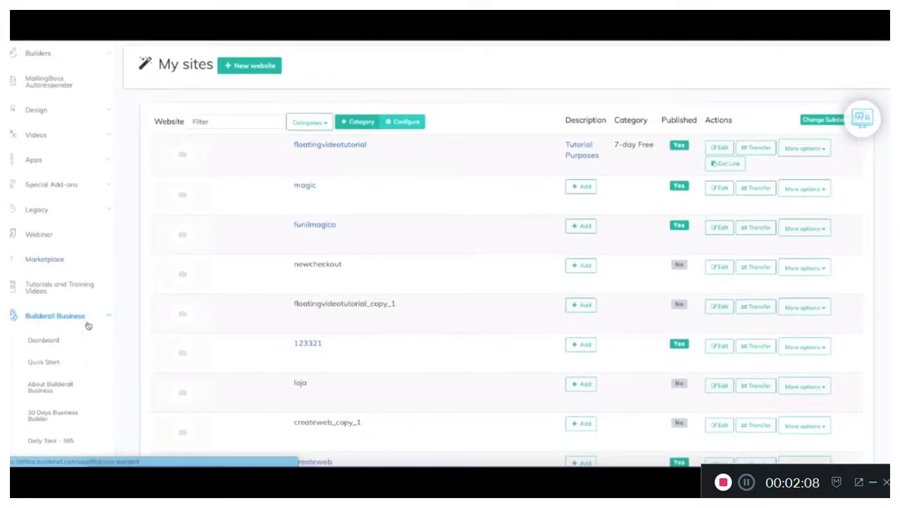
Step: Scroll the sidebar and open Builderall Business > Money Making Funnels
{"action": "scroll", "scroll_direction": "down", "scroll_amount": 3}
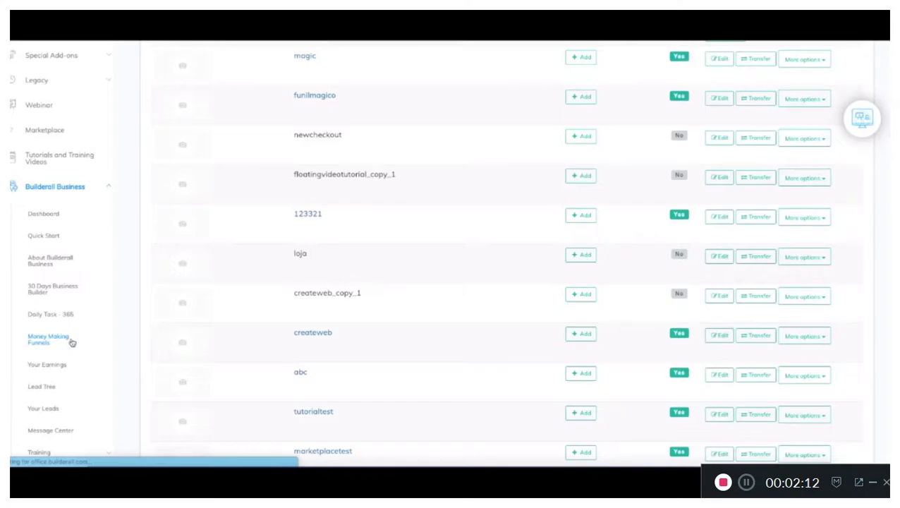
{"action": "left_click", "coordinate": [48, 340]}
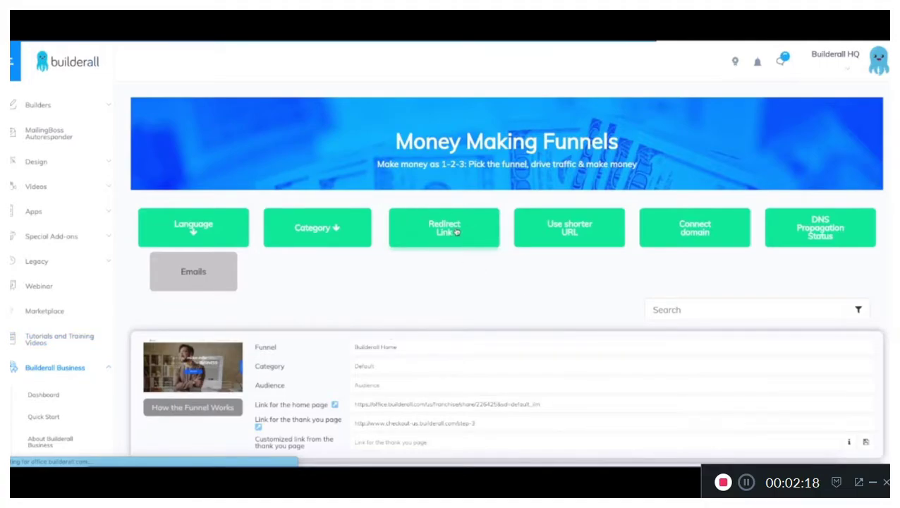
Step: Build a redirect link by replacing about-us with contact_1 in the suggested magic site address
{"action": "left_click", "coordinate": [443, 227]}
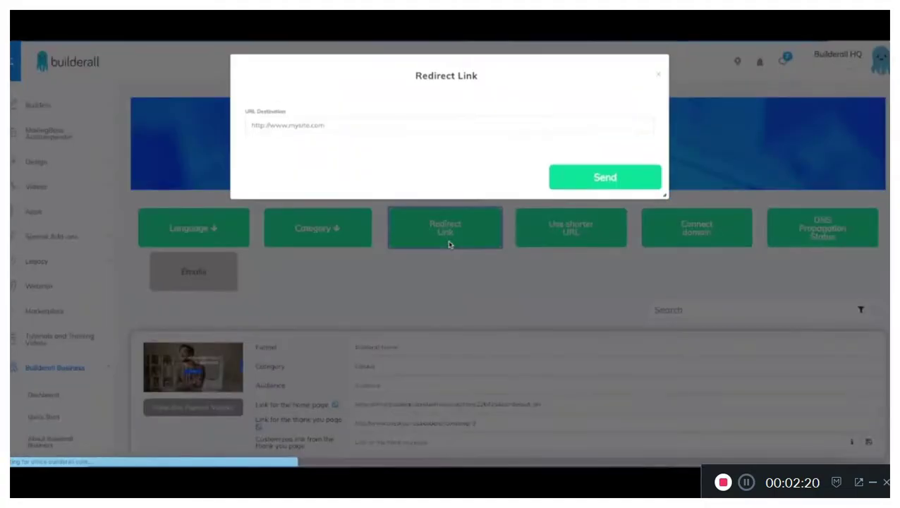
{"action": "left_click", "coordinate": [444, 126]}
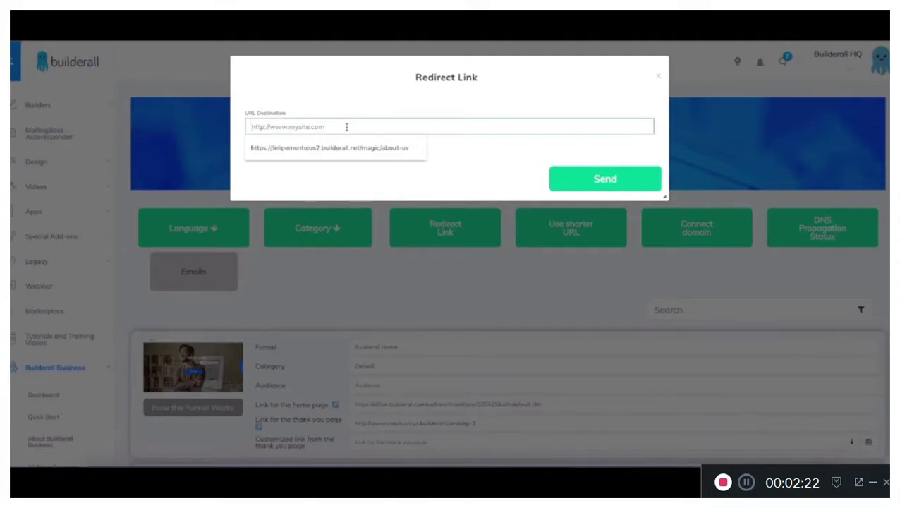
{"action": "left_click", "coordinate": [335, 147]}
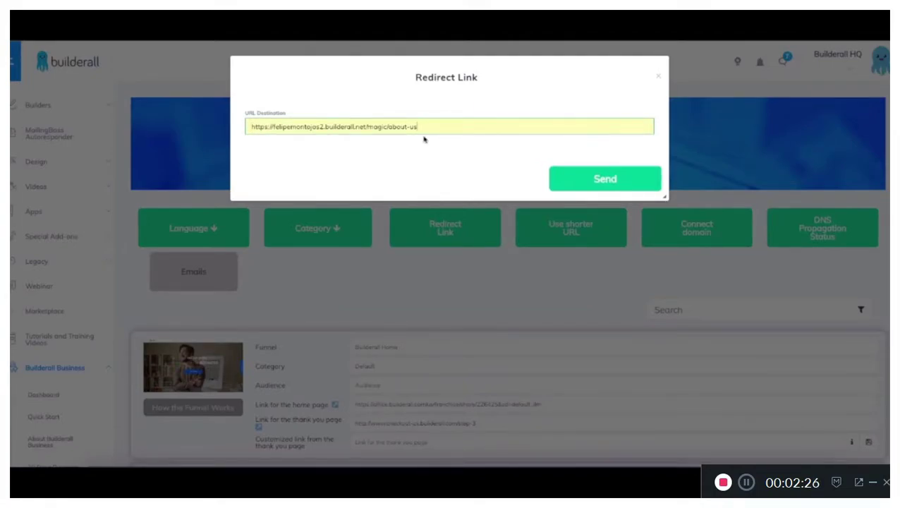
{"action": "double_click", "coordinate": [404, 127]}
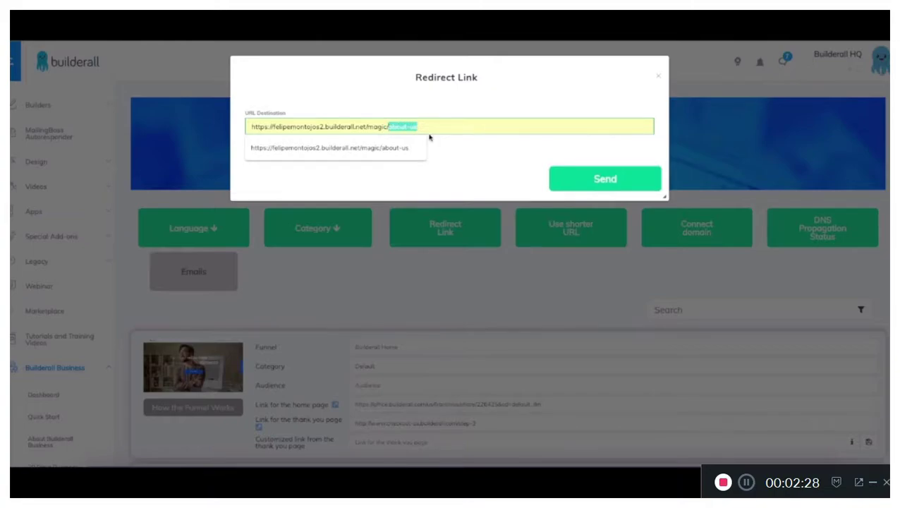
{"action": "type", "text": "contact_1"}
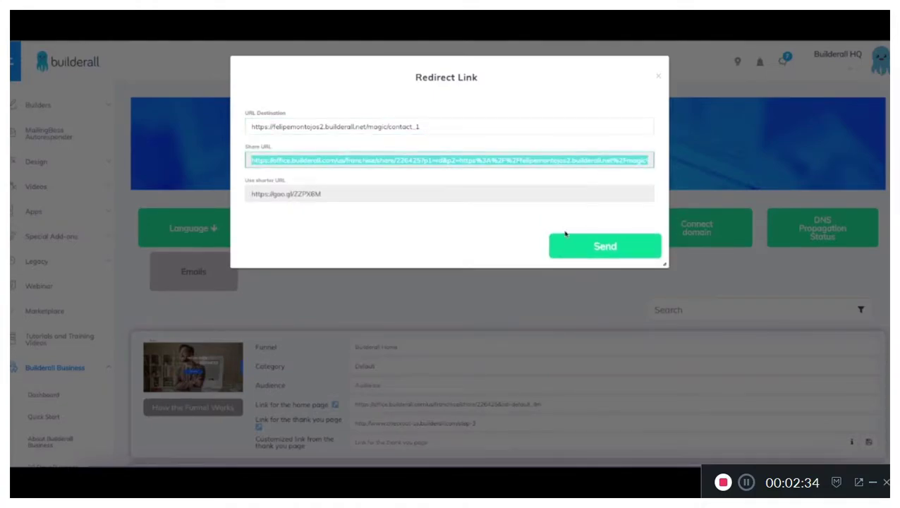
{"action": "mouse_move", "coordinate": [424, 170]}
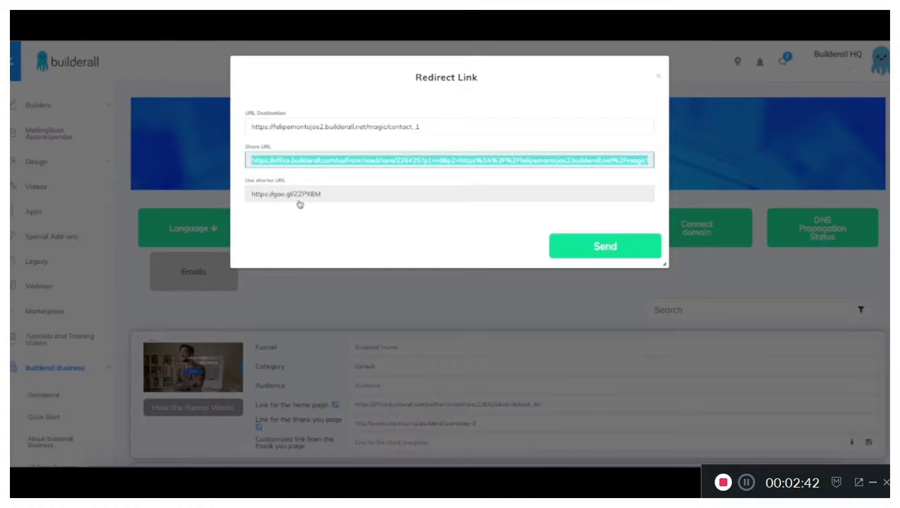
{"action": "mouse_move", "coordinate": [419, 238]}
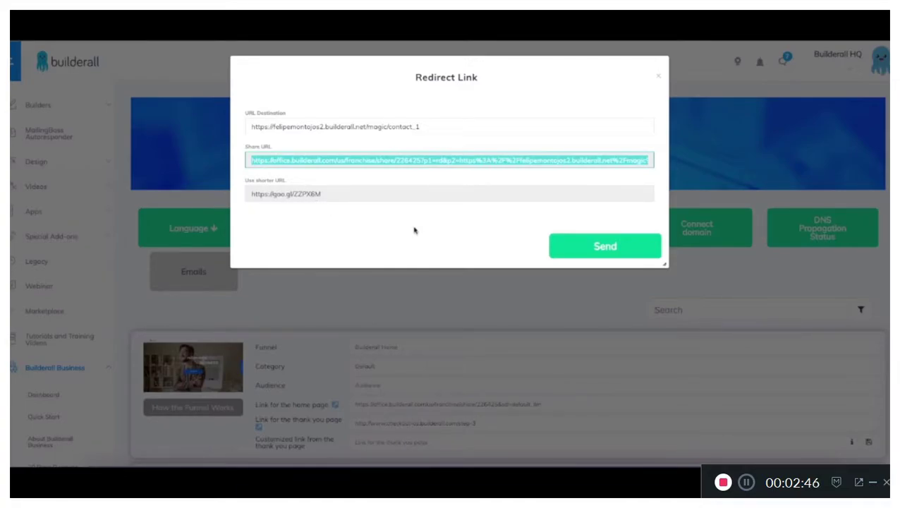
{"action": "mouse_move", "coordinate": [577, 170]}
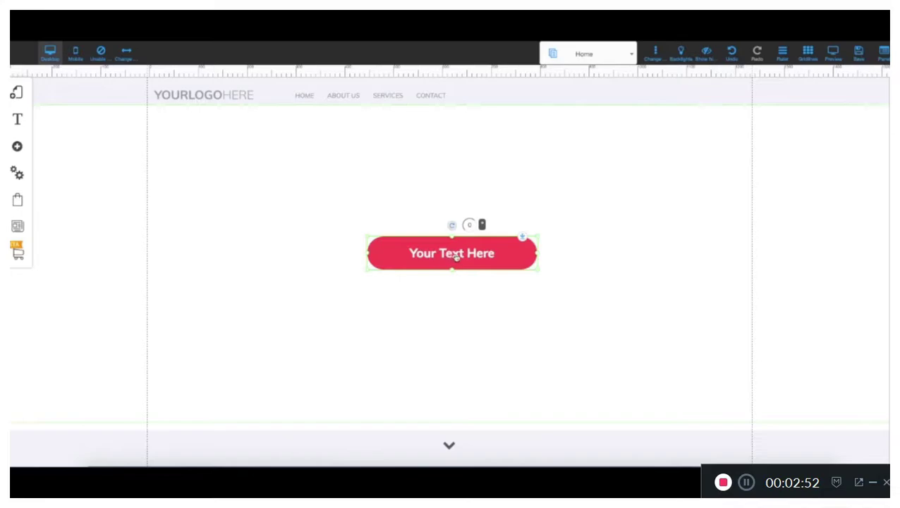
Step: Set the Your Text Here button's web address to the office share URL
{"action": "left_click", "coordinate": [451, 225]}
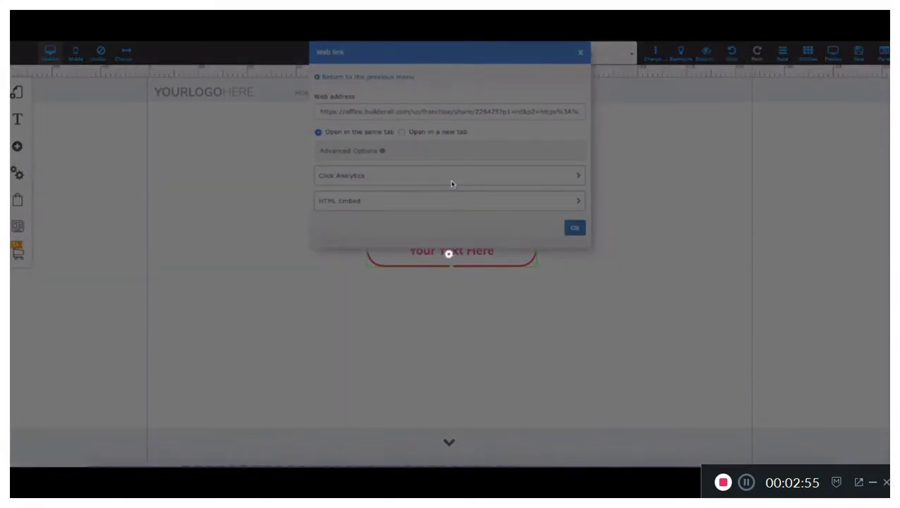
{"action": "left_click", "coordinate": [574, 228]}
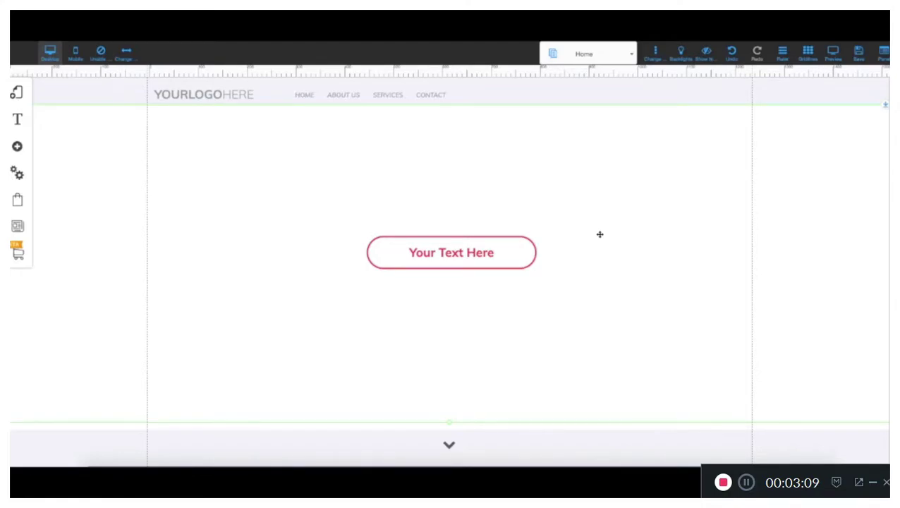
Step: On contact_1, tag the Your Name and Your Email fields cadastro_nome and cadastro_email
{"action": "left_click", "coordinate": [587, 53]}
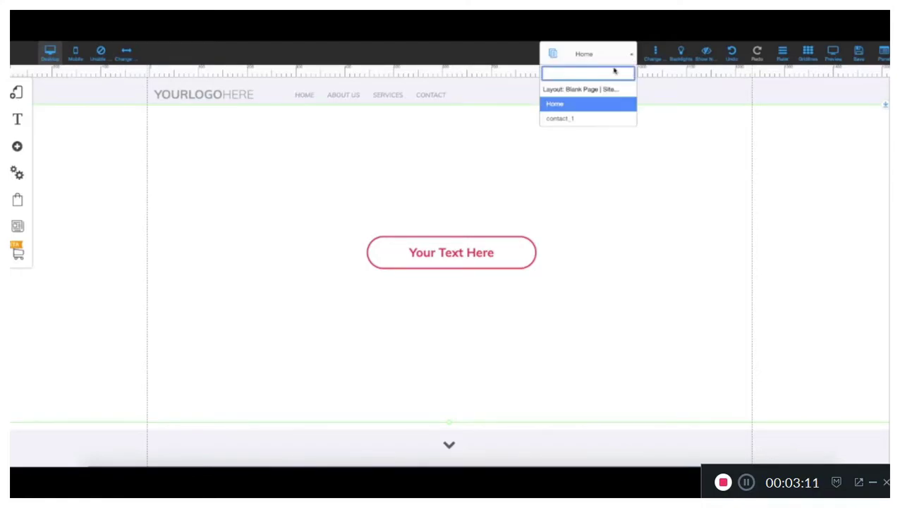
{"action": "left_click", "coordinate": [559, 118]}
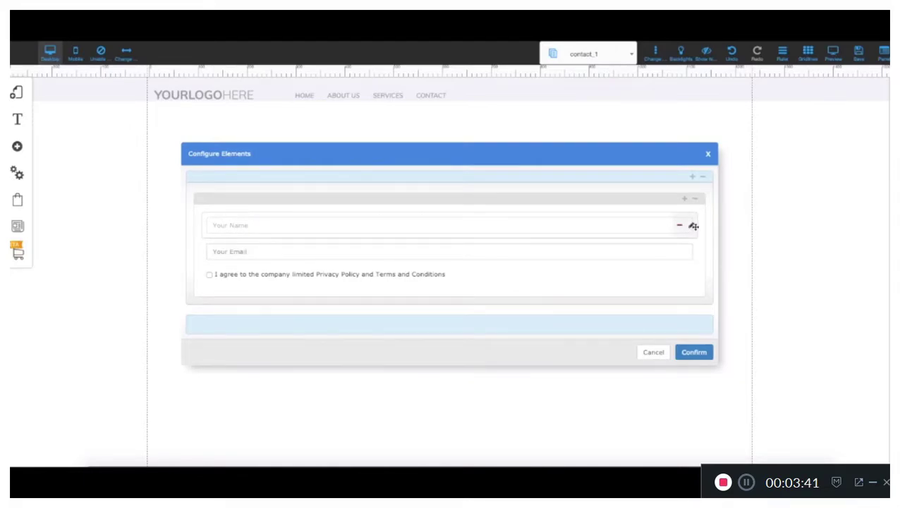
{"action": "left_click", "coordinate": [693, 226]}
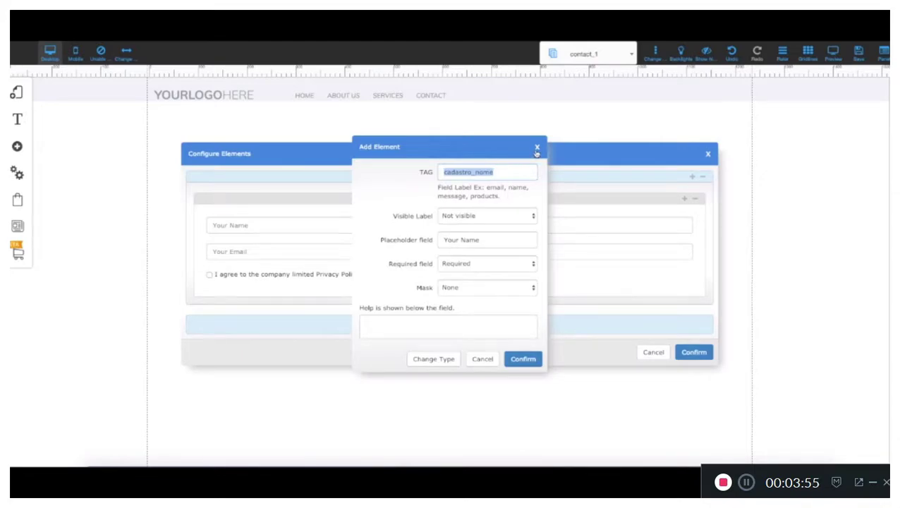
{"action": "left_click", "coordinate": [537, 147]}
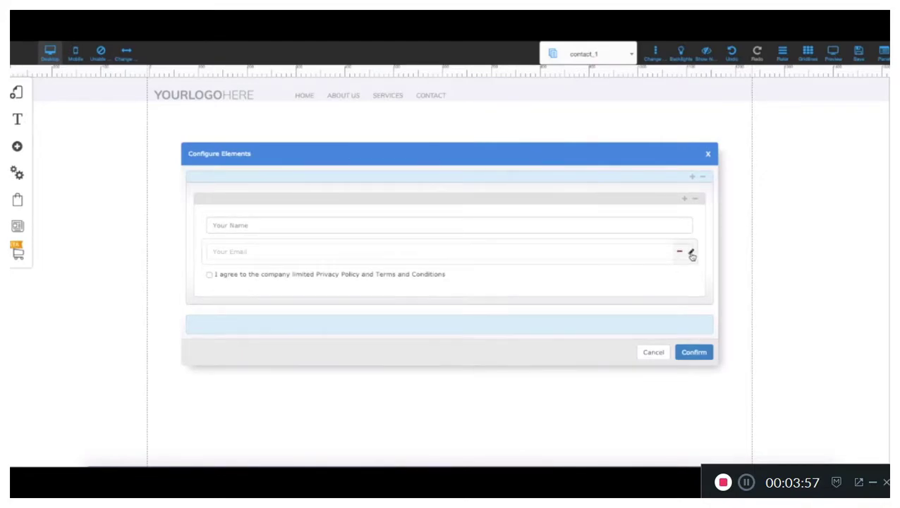
{"action": "left_click", "coordinate": [690, 252]}
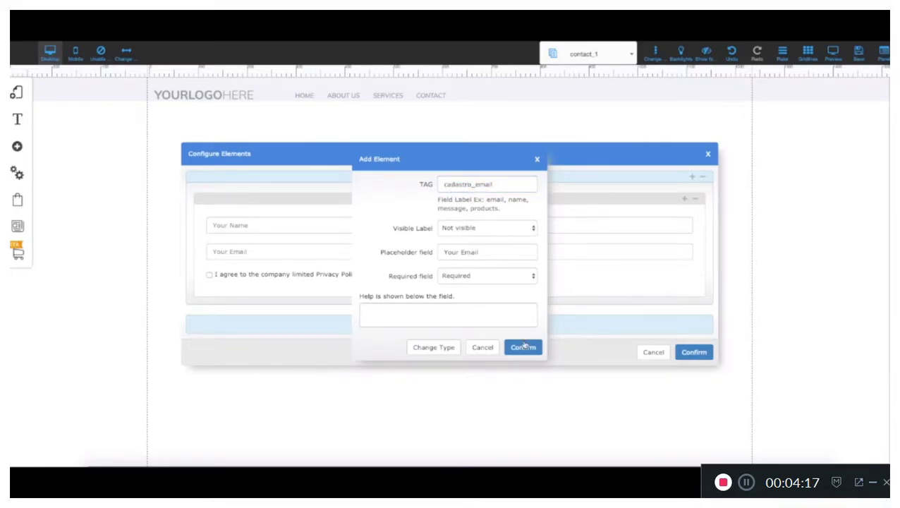
{"action": "left_click", "coordinate": [523, 347]}
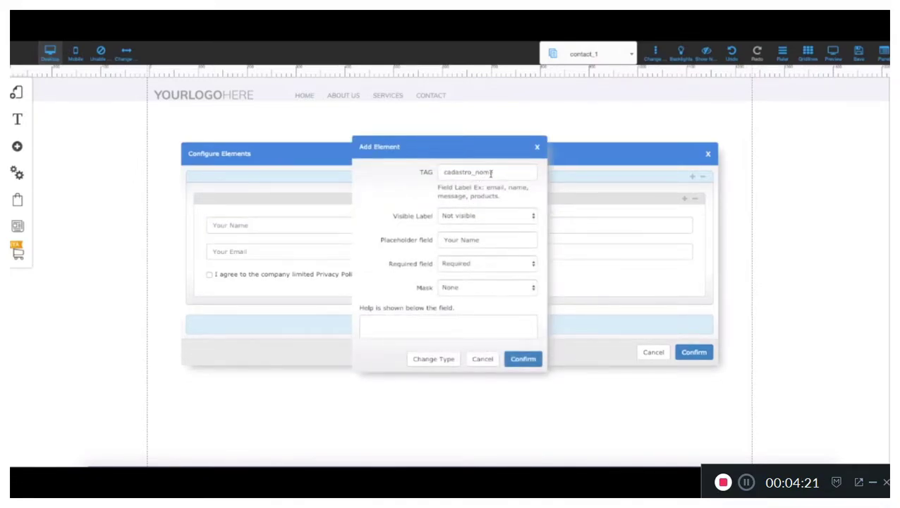
{"action": "left_click", "coordinate": [523, 359]}
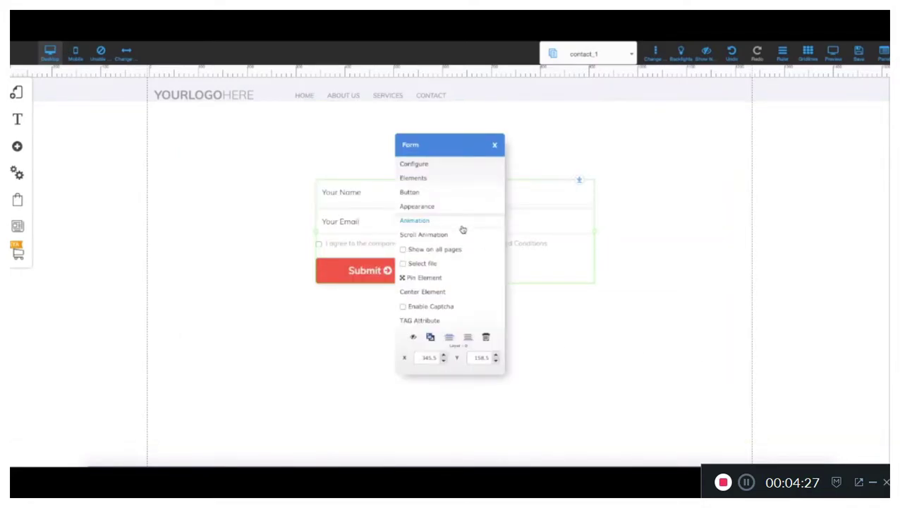
Step: Open Form > Configure and drag the dialog to the screen centre
{"action": "left_click", "coordinate": [414, 164]}
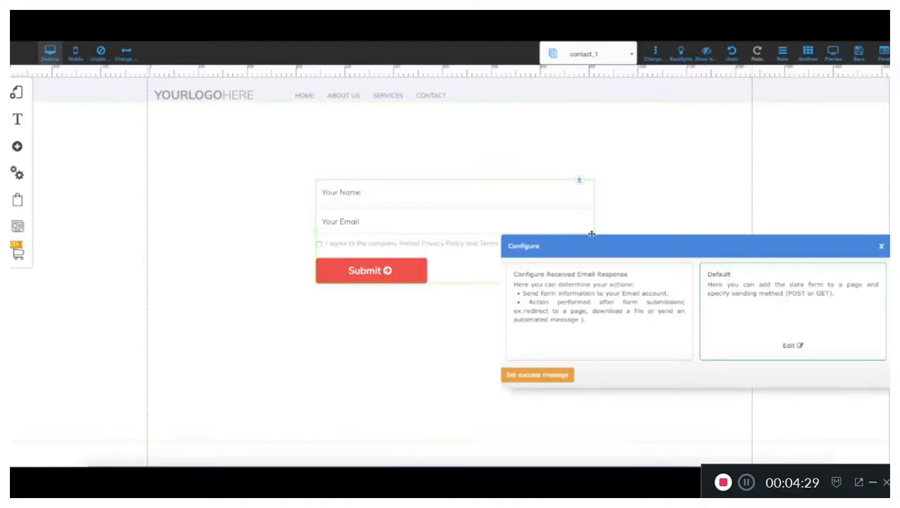
{"action": "left_click_drag", "start_coordinate": [589, 245], "coordinate": [471, 195]}
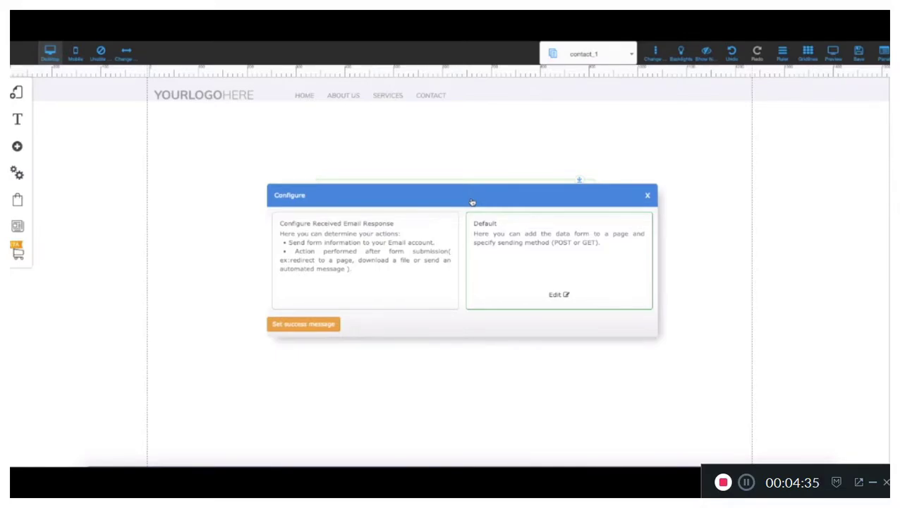
{"action": "mouse_move", "coordinate": [548, 258]}
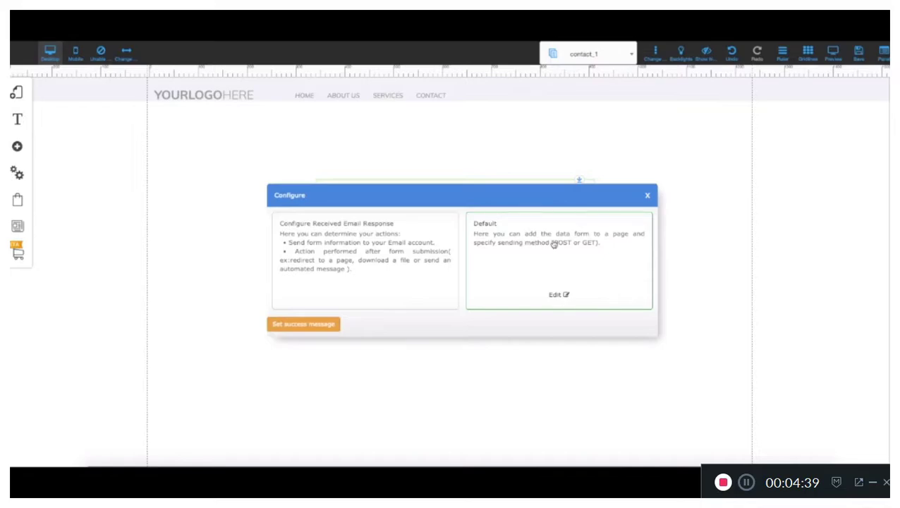
{"action": "mouse_move", "coordinate": [624, 245]}
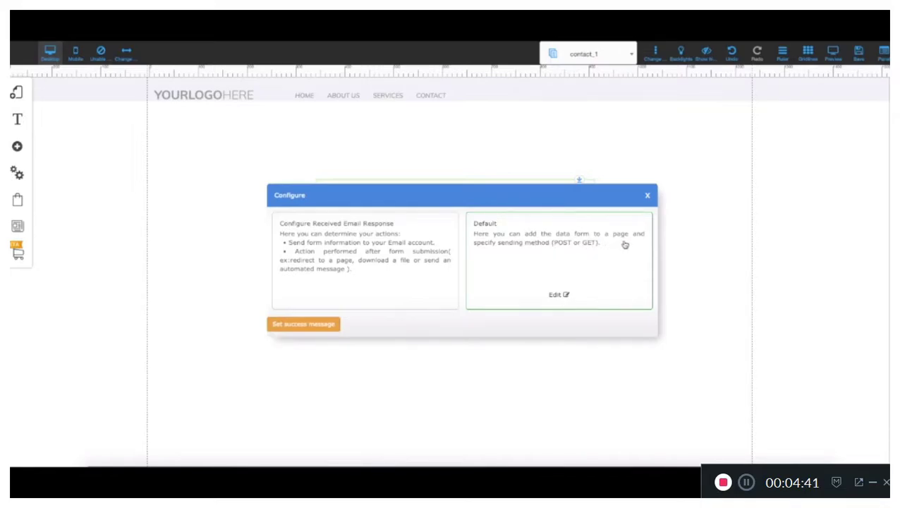
{"action": "mouse_move", "coordinate": [567, 258]}
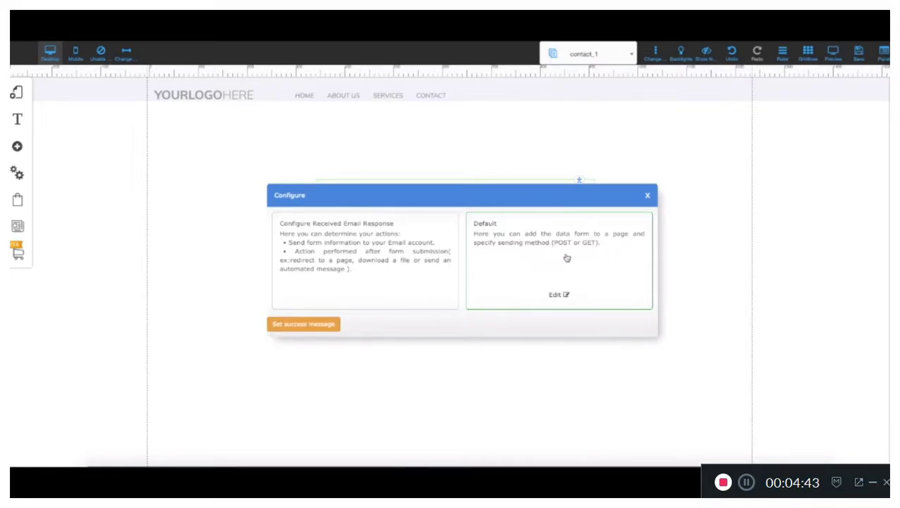
{"action": "mouse_move", "coordinate": [576, 252]}
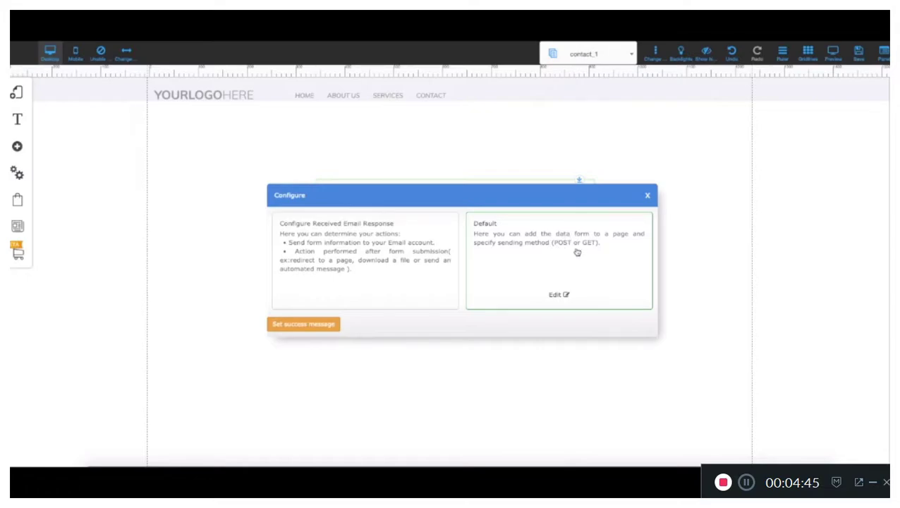
Step: Set the form's Action to the office create URL with POST method and confirm
{"action": "left_click", "coordinate": [558, 295]}
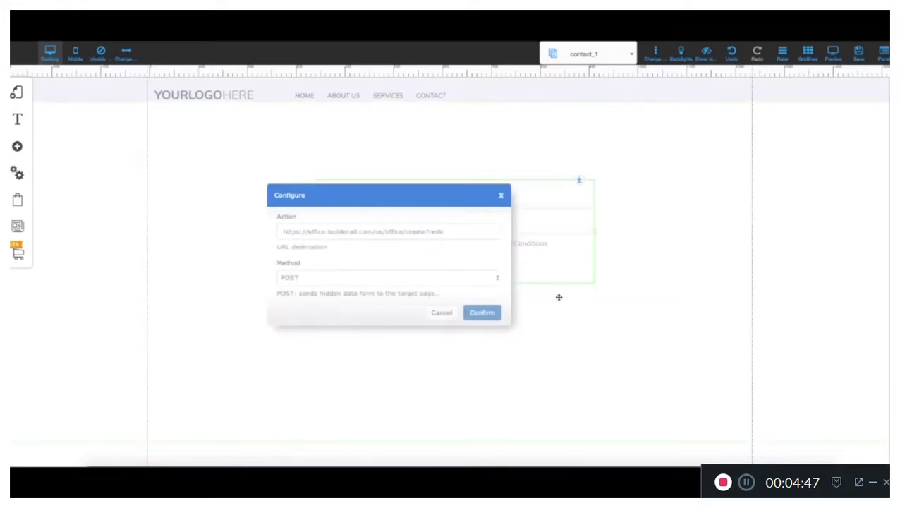
{"action": "left_click", "coordinate": [388, 231]}
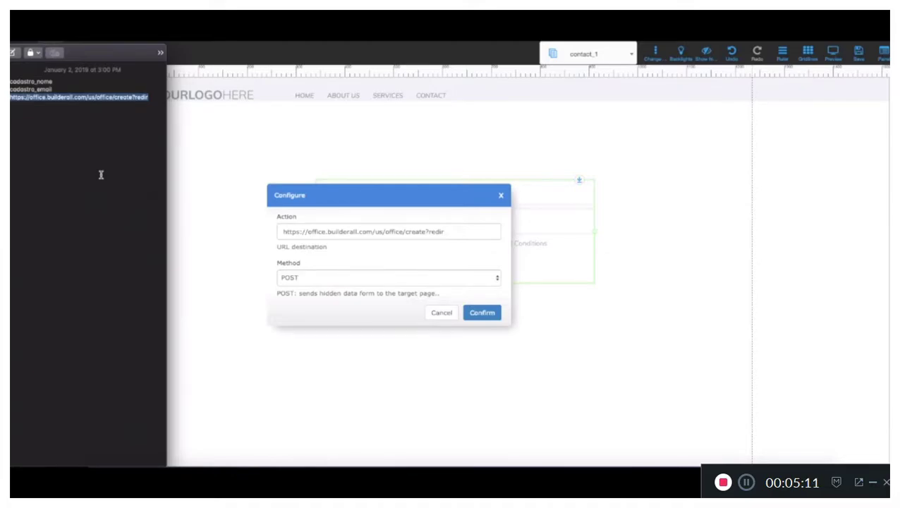
{"action": "mouse_move", "coordinate": [120, 60]}
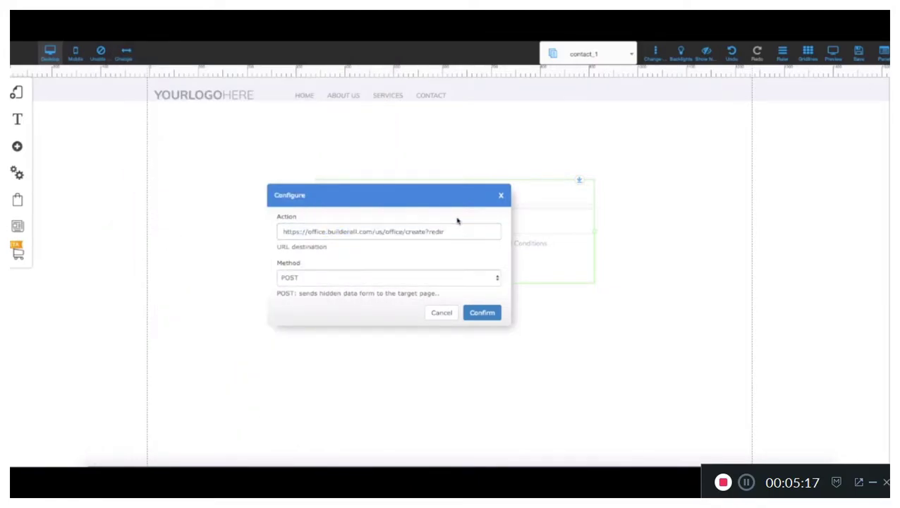
{"action": "left_click", "coordinate": [389, 276]}
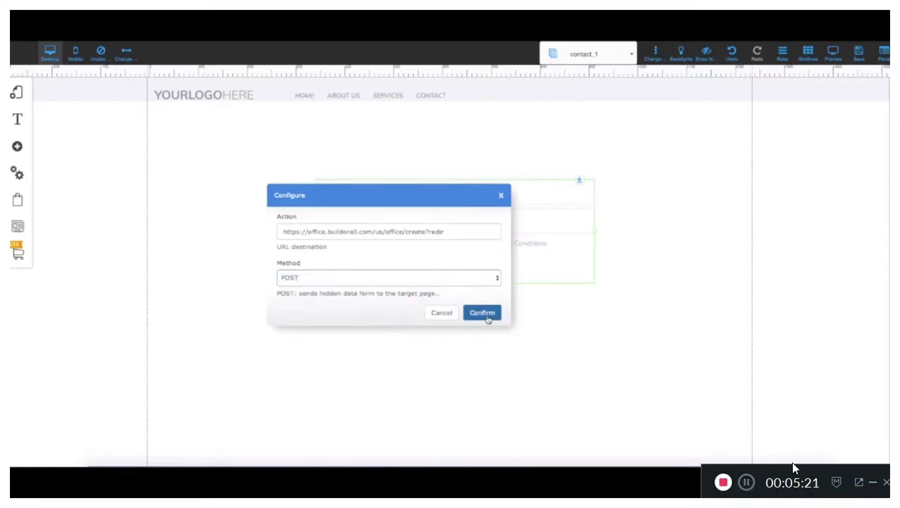
{"action": "left_click", "coordinate": [482, 312]}
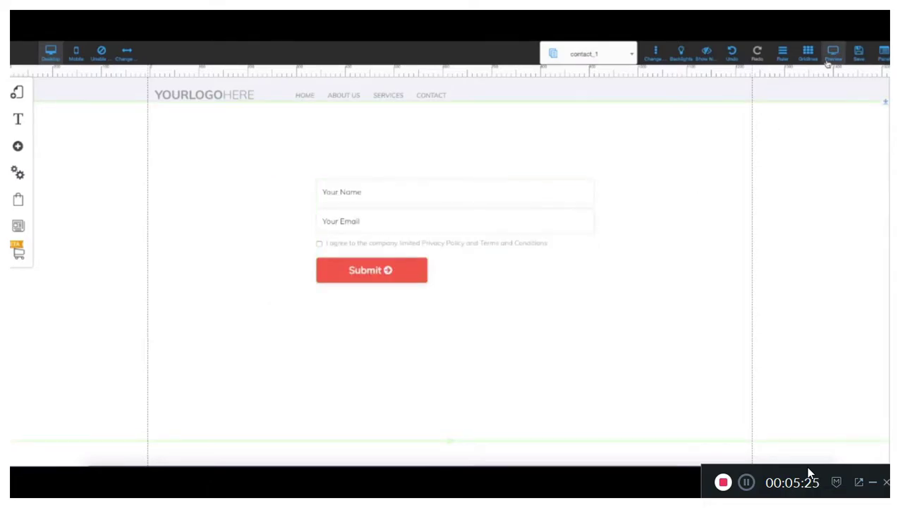
Step: Save the contact_1 and Home page changes from the editor toolbar
{"action": "left_click", "coordinate": [859, 51]}
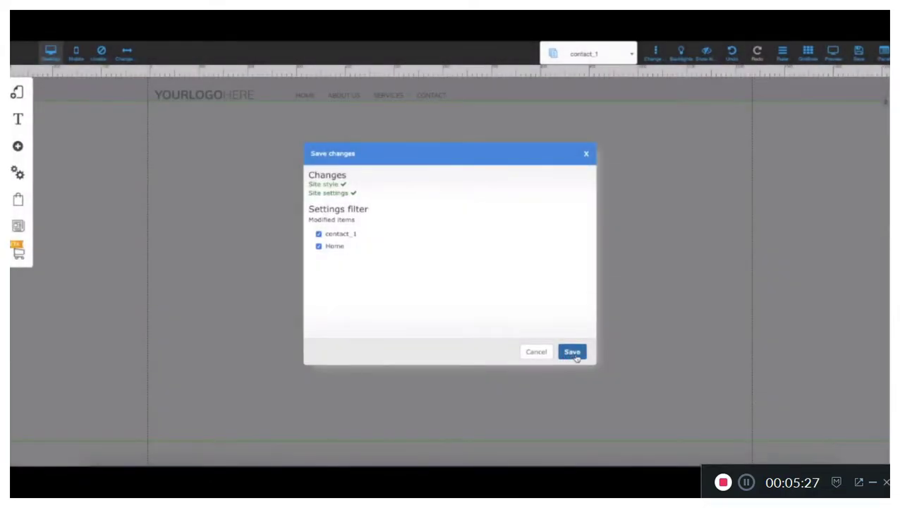
{"action": "left_click", "coordinate": [572, 351]}
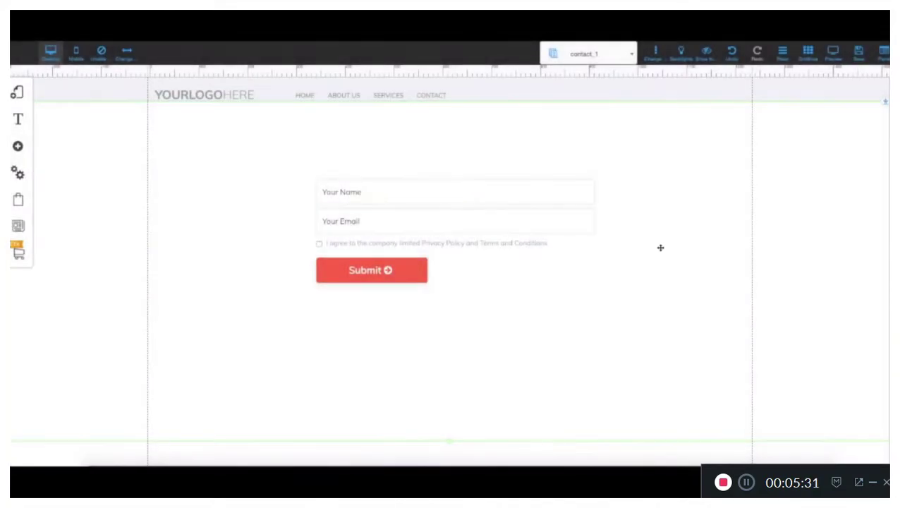
{"action": "mouse_move", "coordinate": [660, 252]}
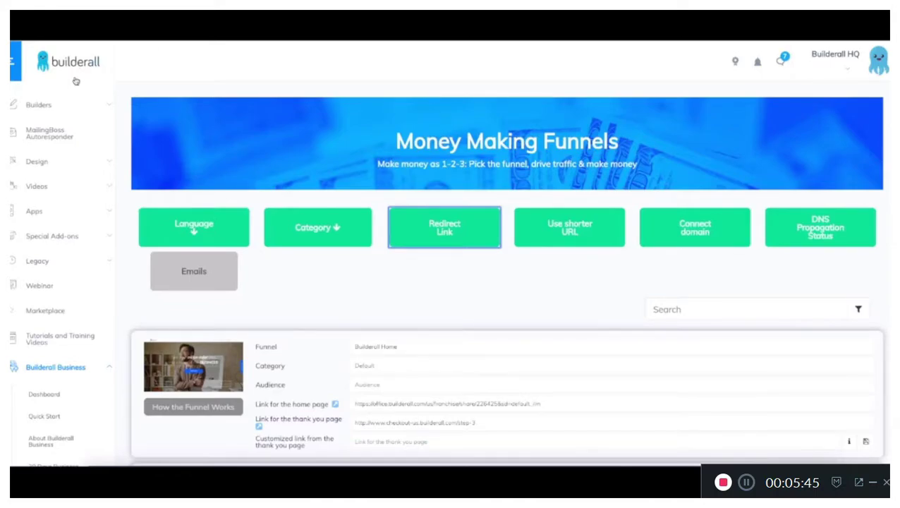
Step: Go to Builders > Drag and Drop Pixel Perfect > My sites and open the magic site
{"action": "left_click", "coordinate": [39, 105]}
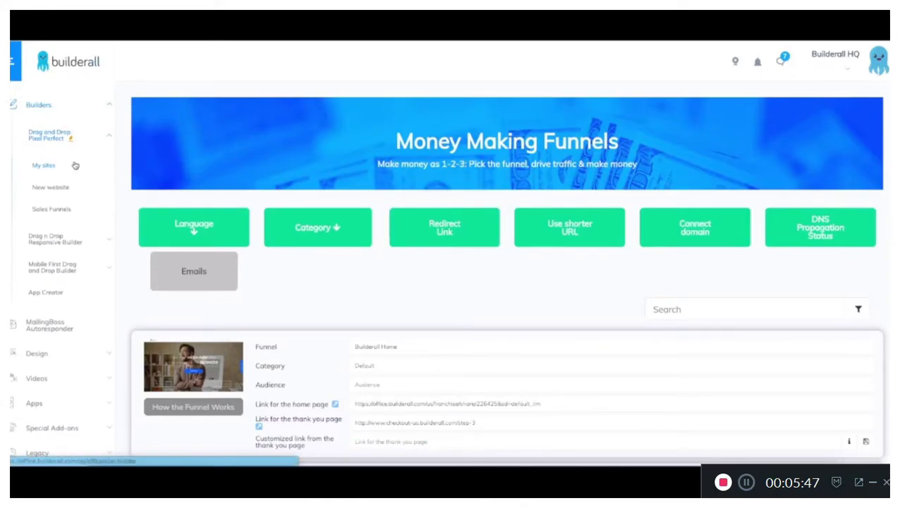
{"action": "left_click", "coordinate": [44, 165]}
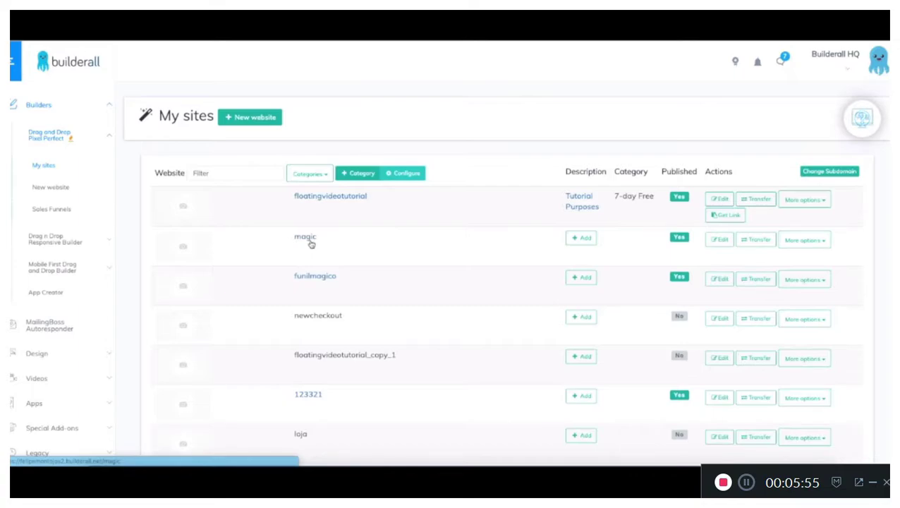
{"action": "left_click", "coordinate": [305, 237]}
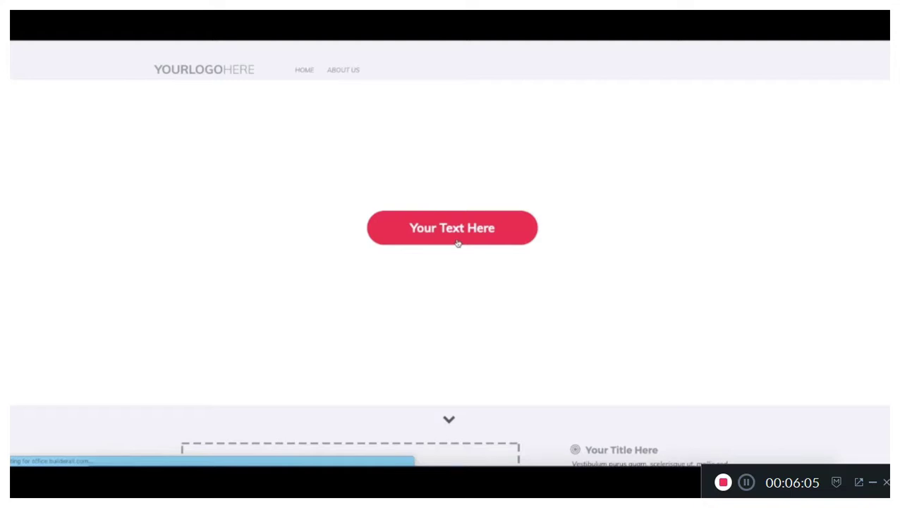
Step: Submit the live contact form with name 'Fello', a fe…gmail.com email, and terms accepted
{"action": "left_click", "coordinate": [452, 227]}
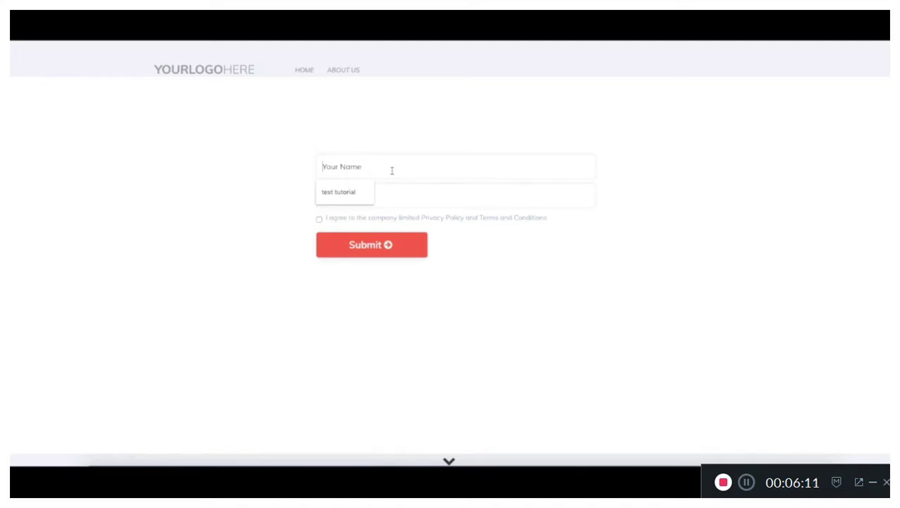
{"action": "type", "text": "Fello"}
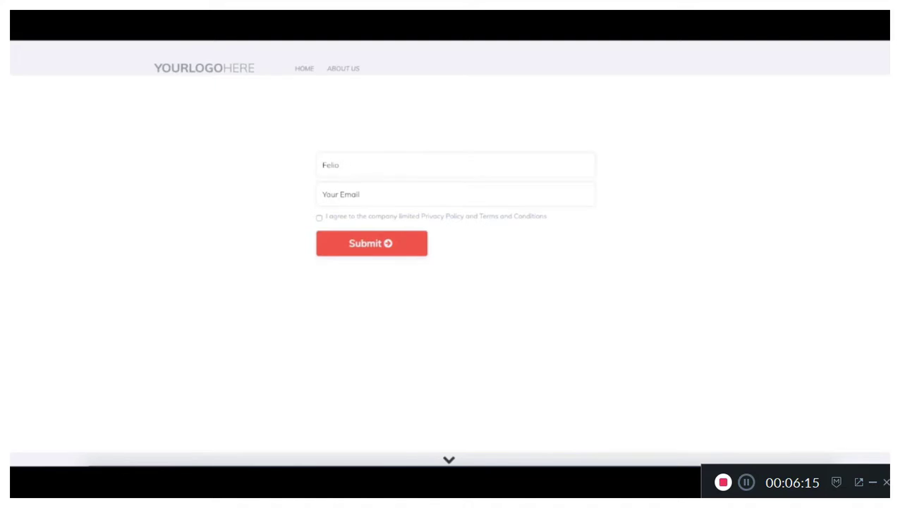
{"action": "left_click", "coordinate": [455, 194]}
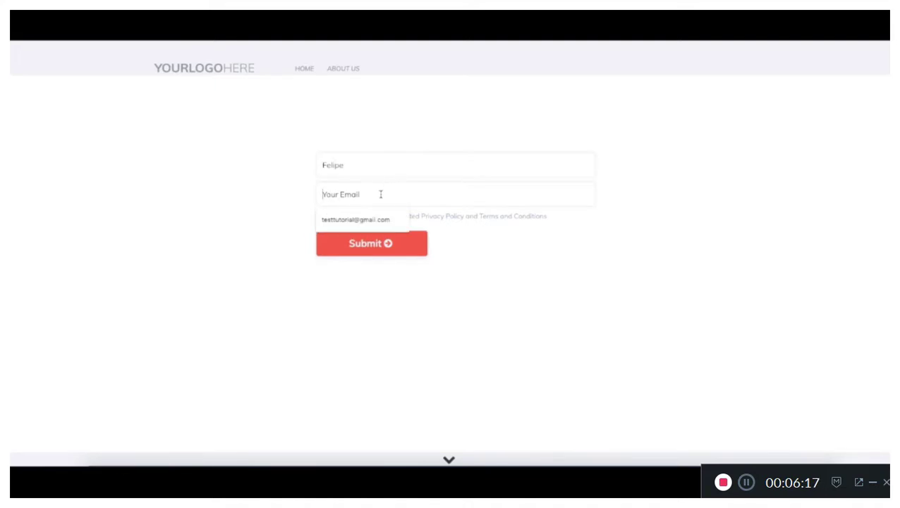
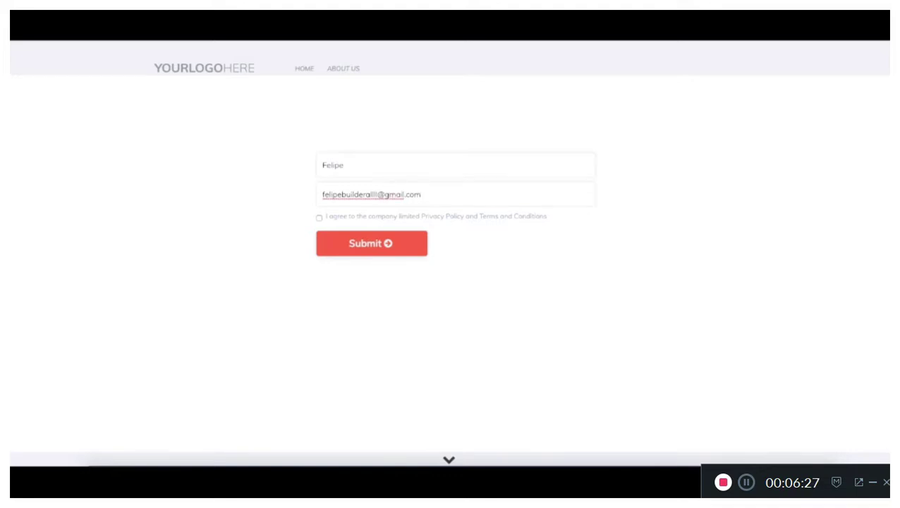
{"action": "left_click", "coordinate": [319, 217]}
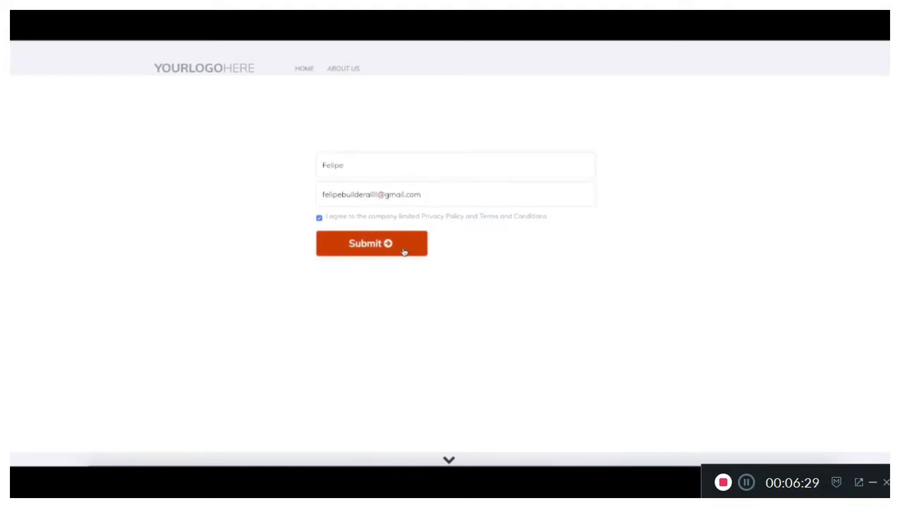
{"action": "left_click", "coordinate": [371, 244]}
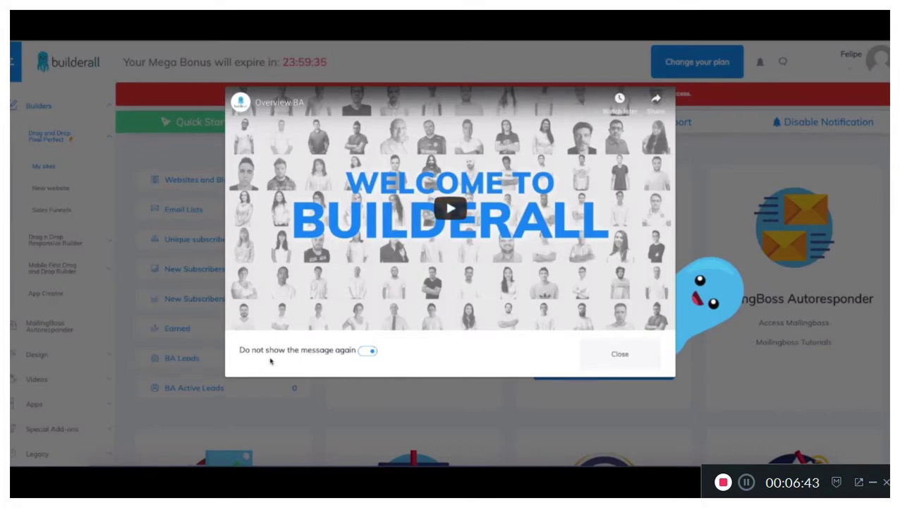
Step: Tick 'Do not show the message again' and close the welcome video
{"action": "left_click", "coordinate": [368, 350]}
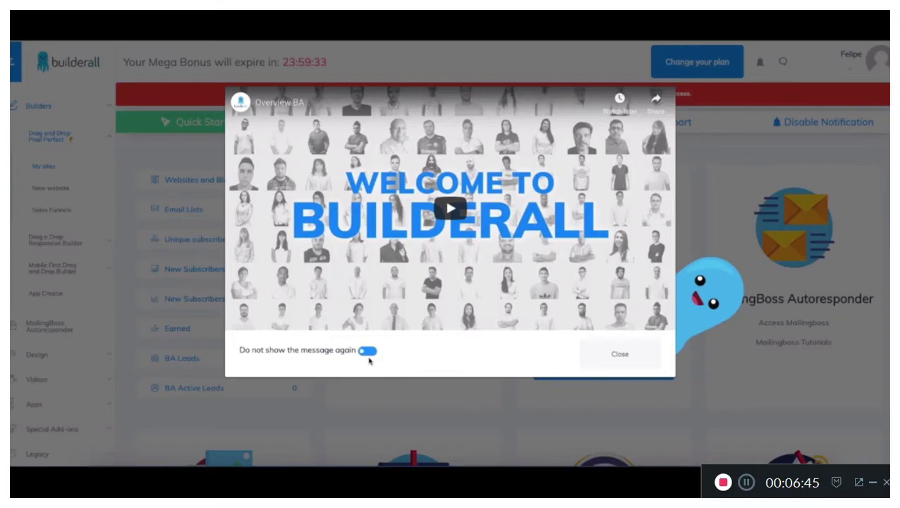
{"action": "left_click", "coordinate": [619, 353]}
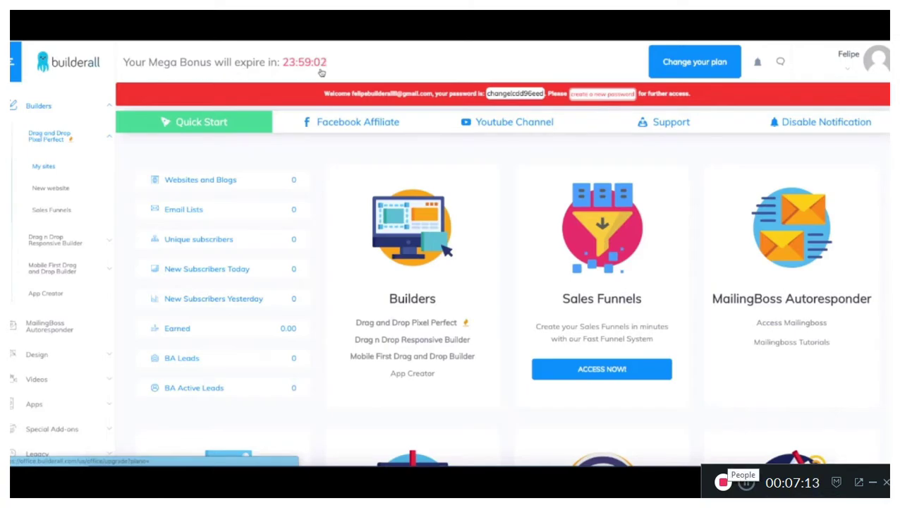
{"action": "mouse_move", "coordinate": [705, 145]}
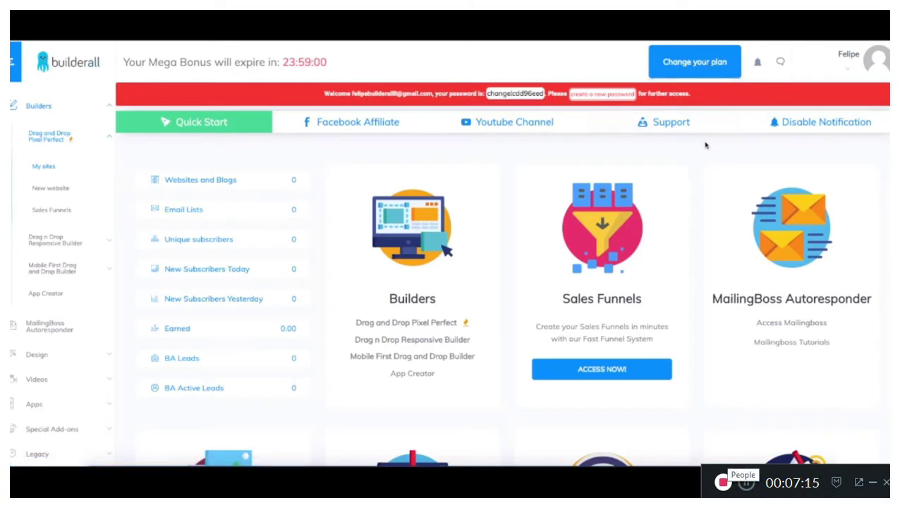